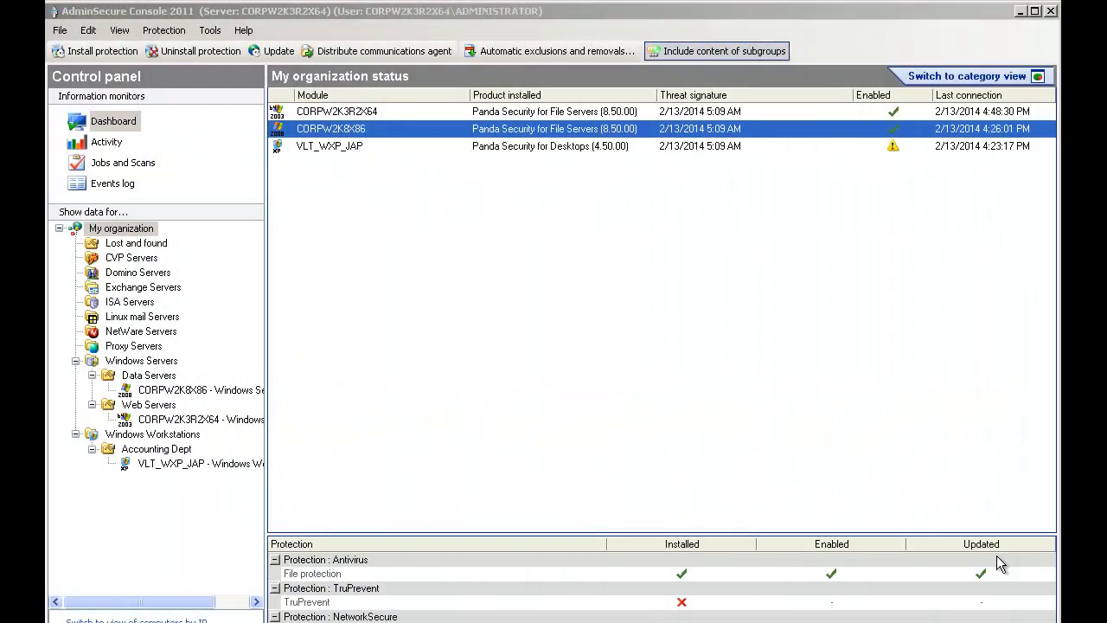
Review the Data Servers, Web Servers and Accounting Dept group status in turn
click(148, 375)
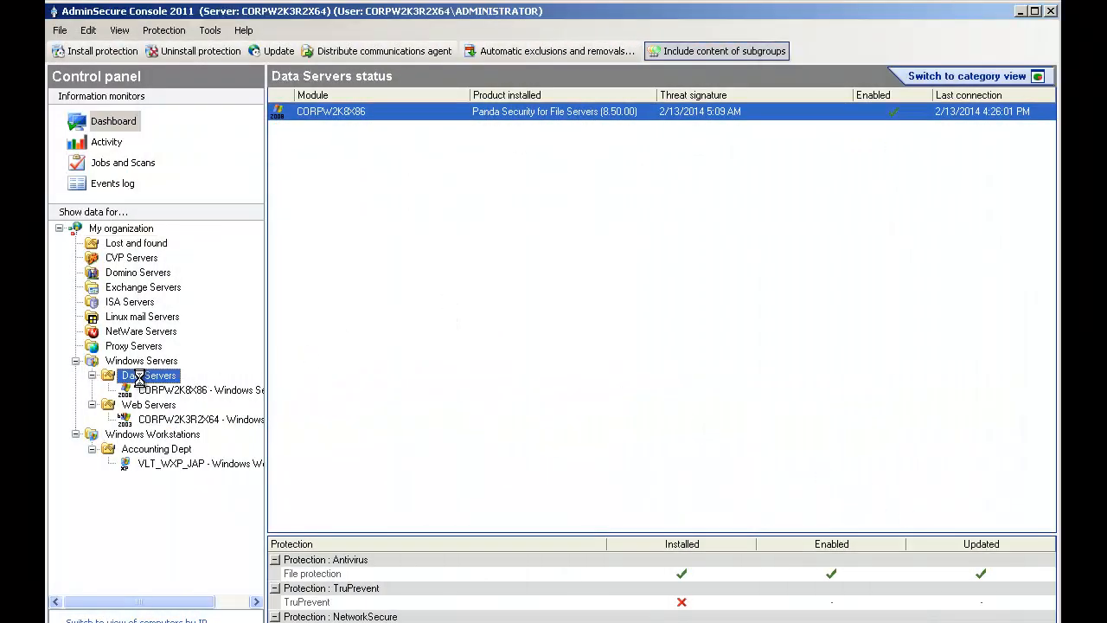
click(148, 404)
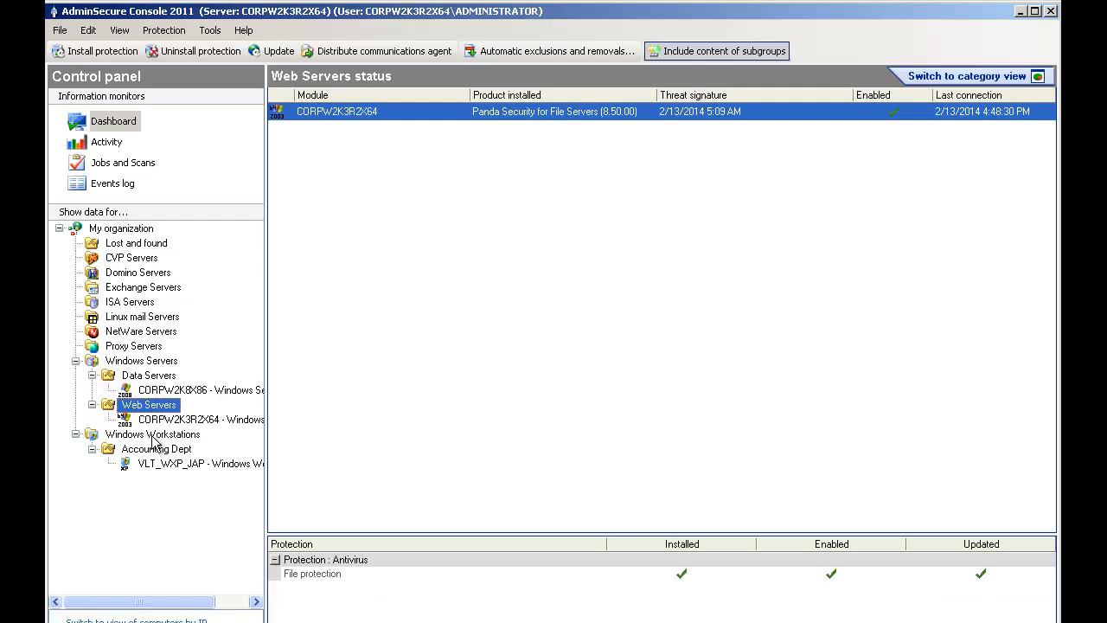
click(156, 448)
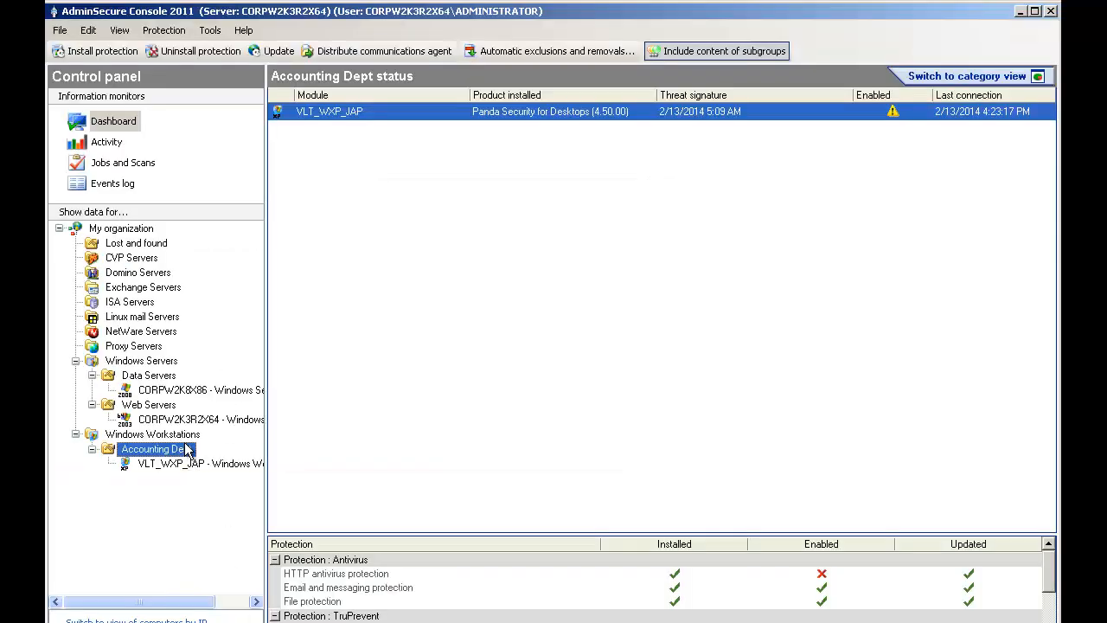
Download the Migration Wizard via Modify settings on the Data Servers group
right_click(148, 375)
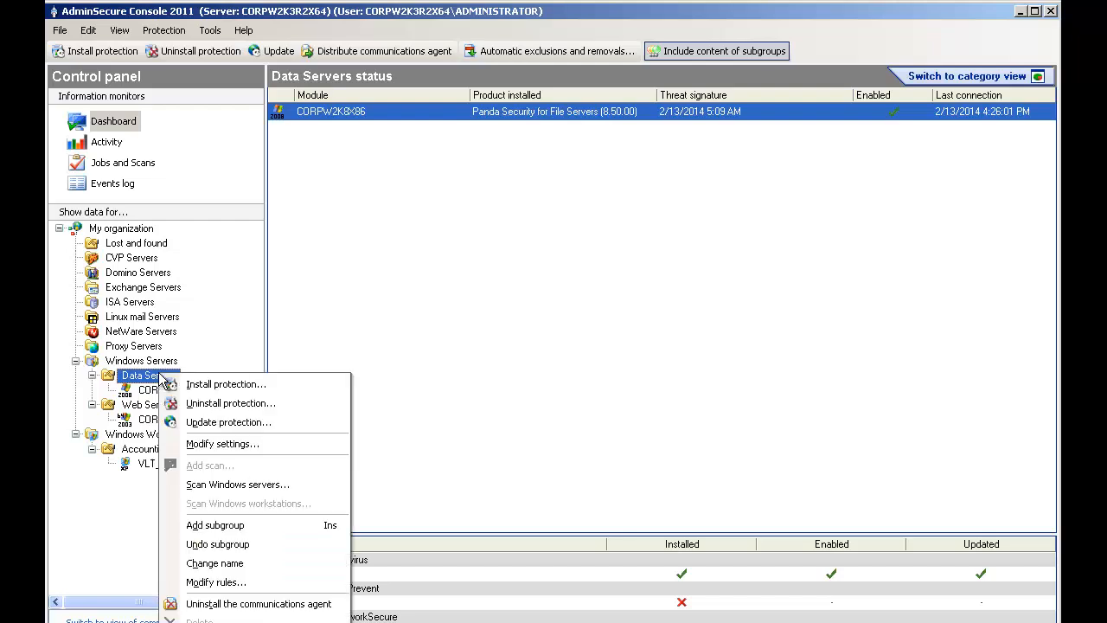
mouse_move(222, 443)
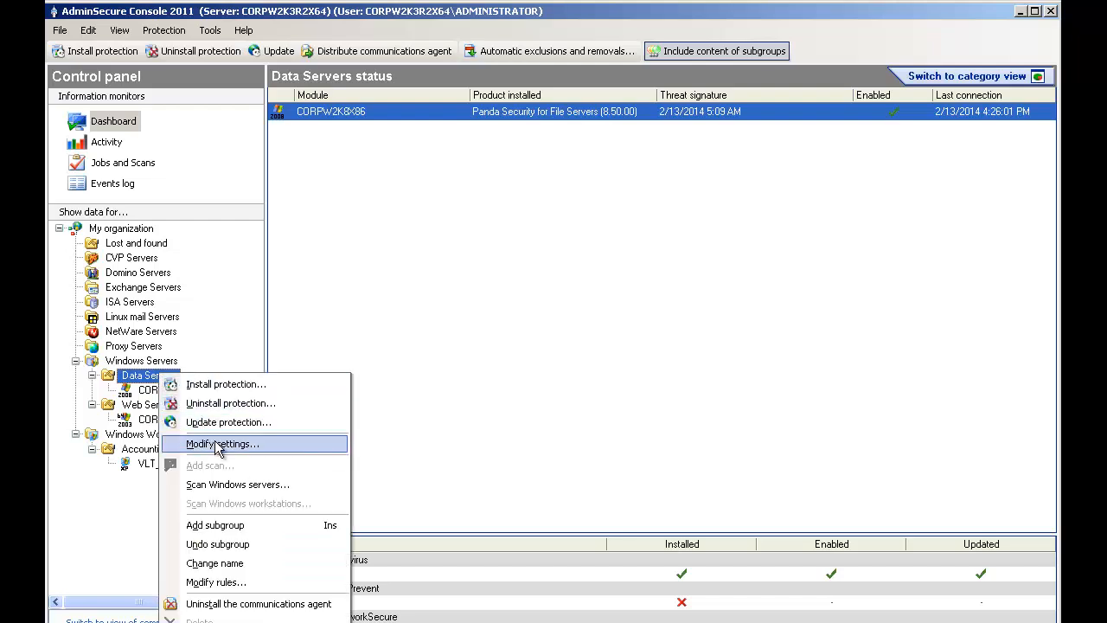
click(222, 443)
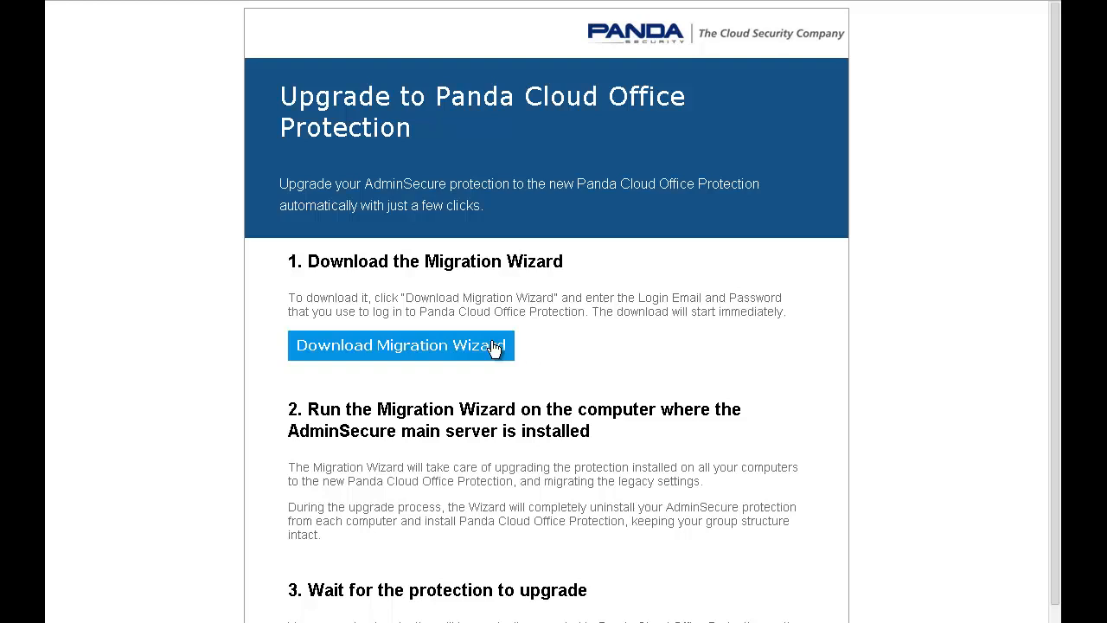
click(400, 345)
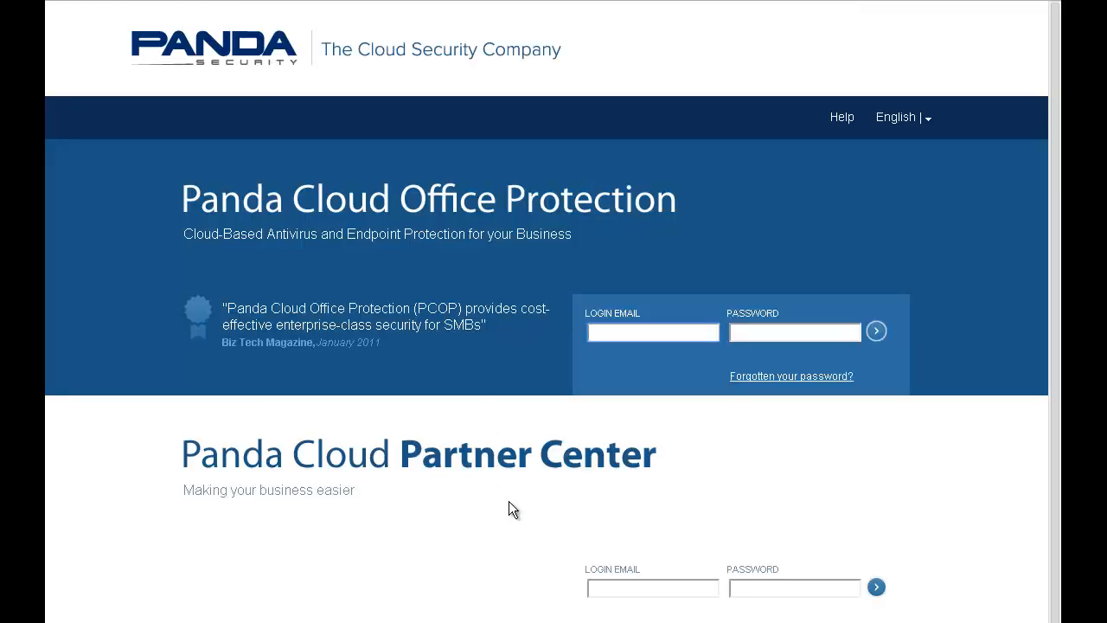
mouse_move(709, 315)
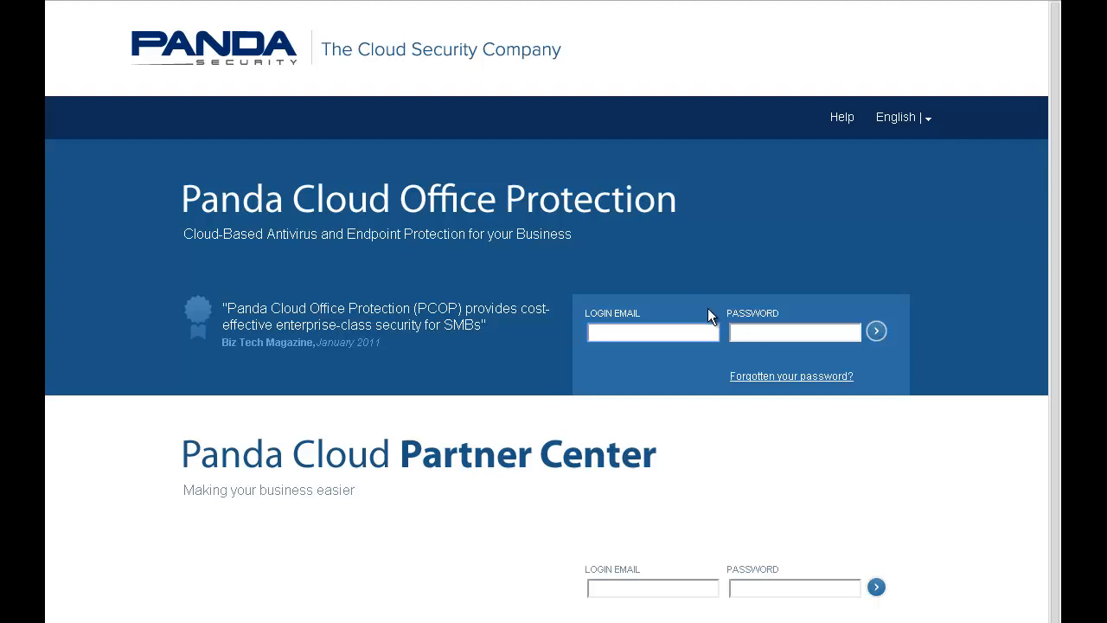
mouse_move(845, 205)
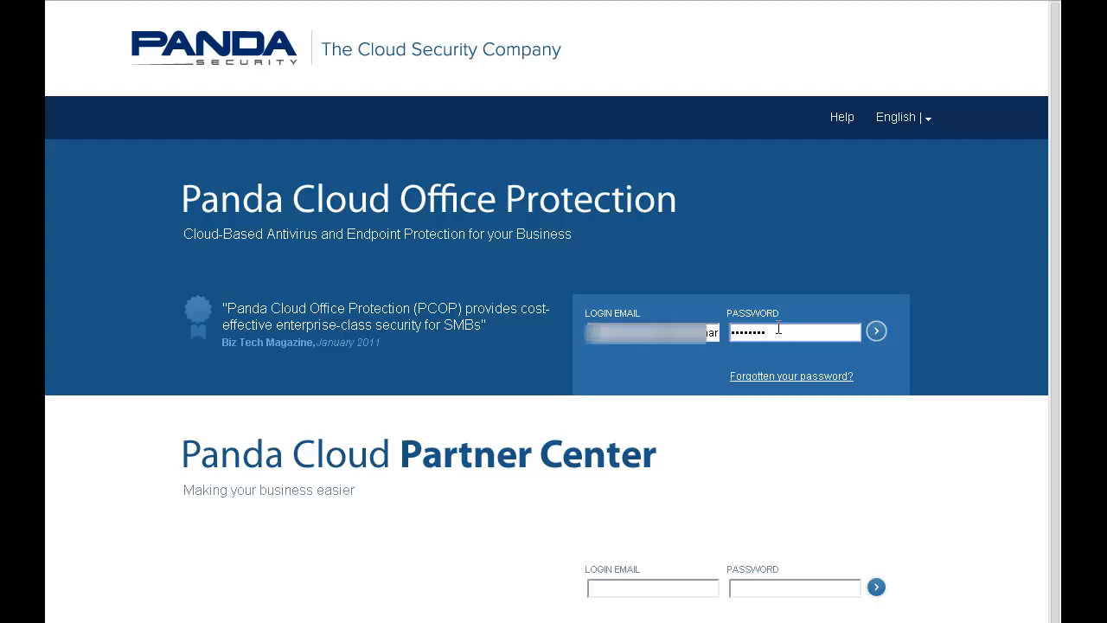
mouse_move(876, 331)
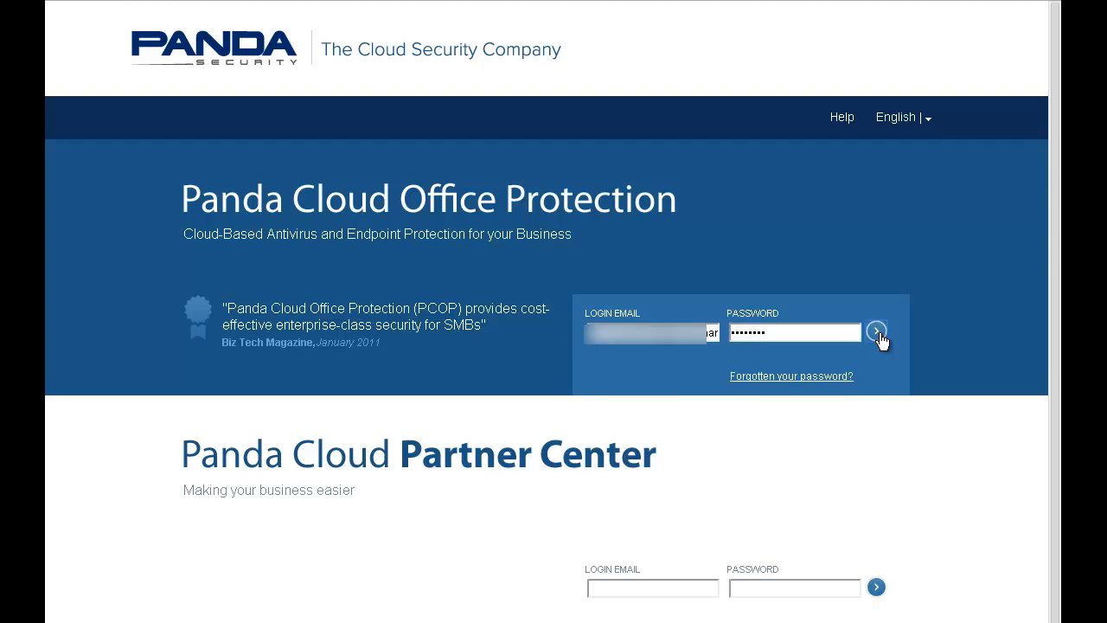
Submit the Panda Cloud Office Protection login to start the wizard download
click(876, 332)
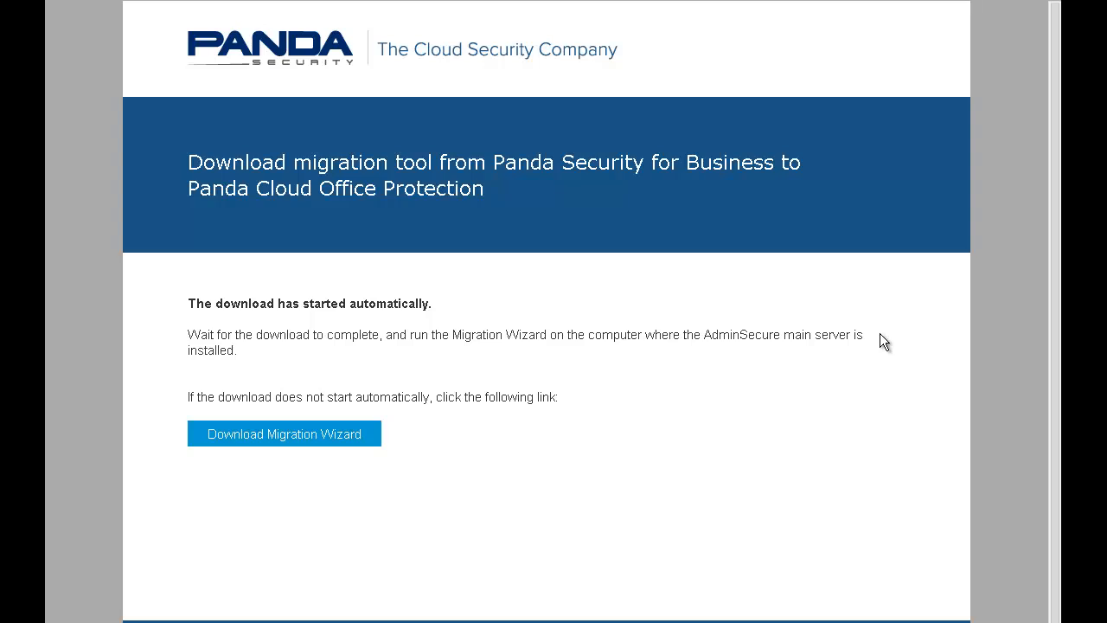
Return from the download page to the AdminSecure Console's Data Servers status
click(284, 433)
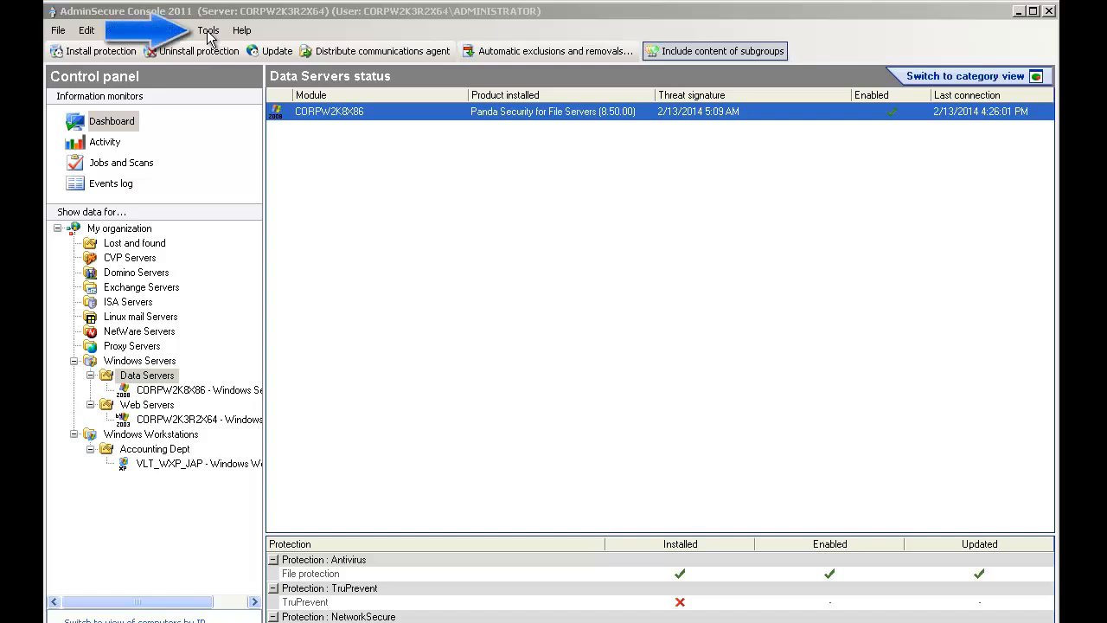
Show the Updates page of Tools > Updates and repositories
click(208, 30)
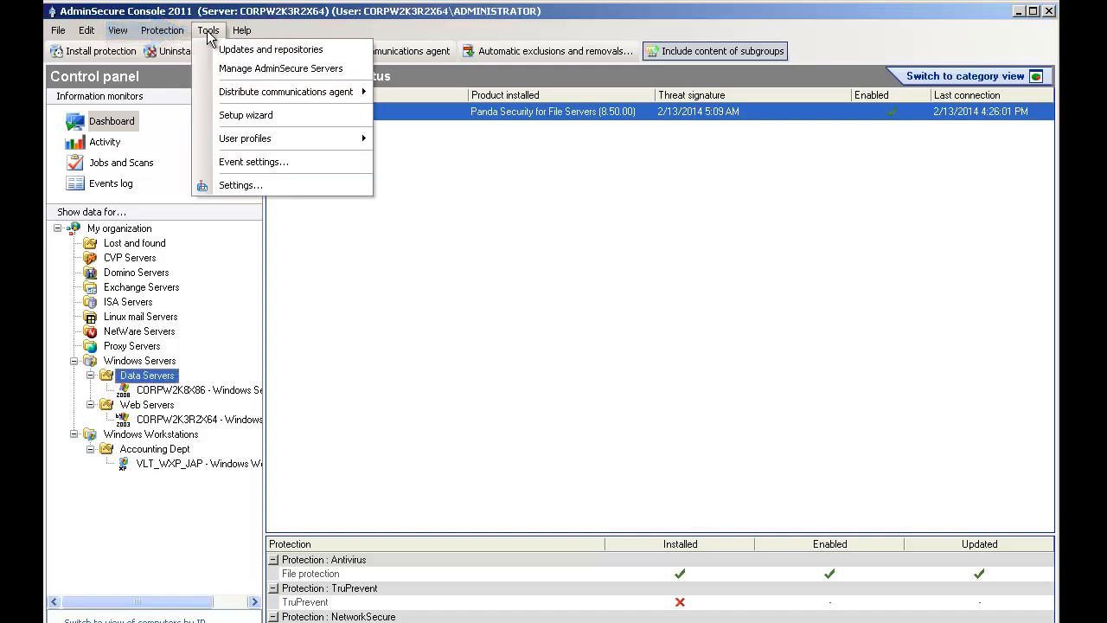
mouse_move(271, 49)
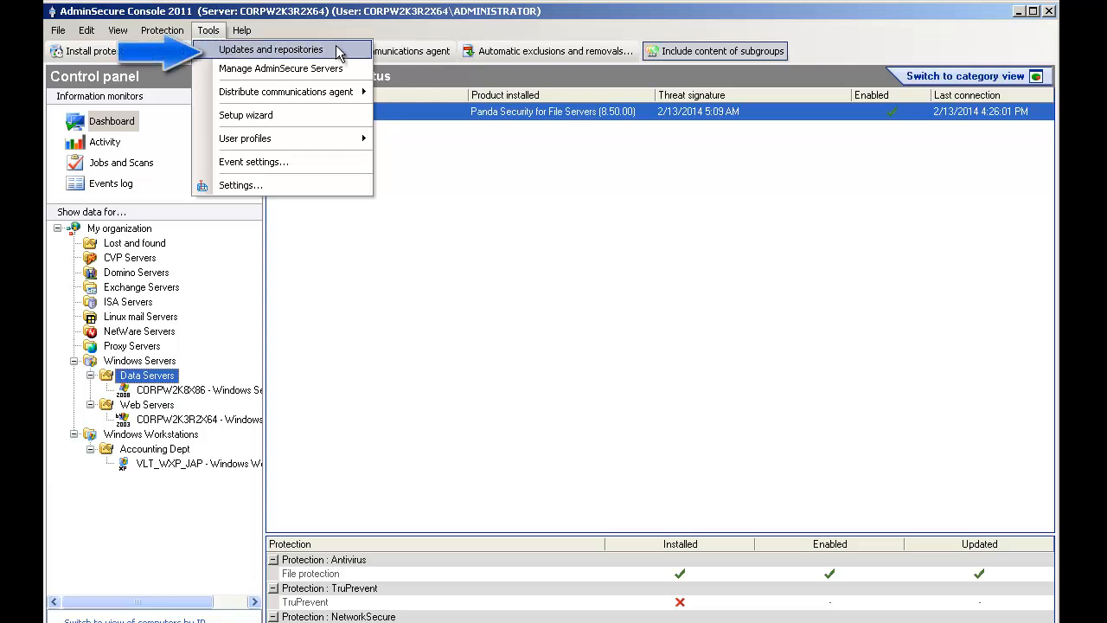
click(271, 50)
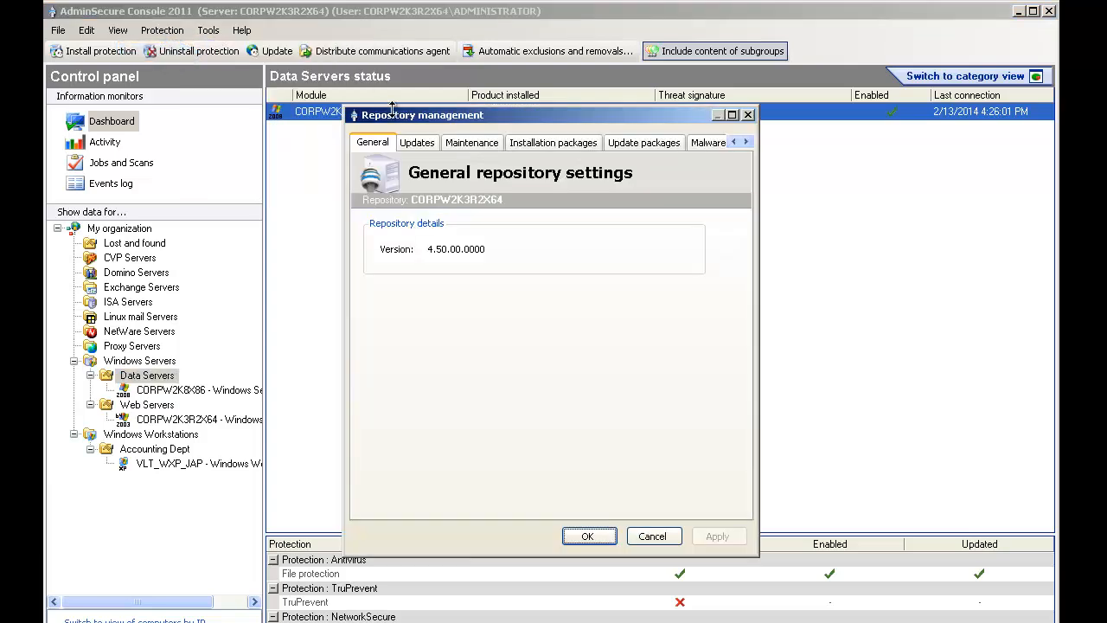
click(417, 142)
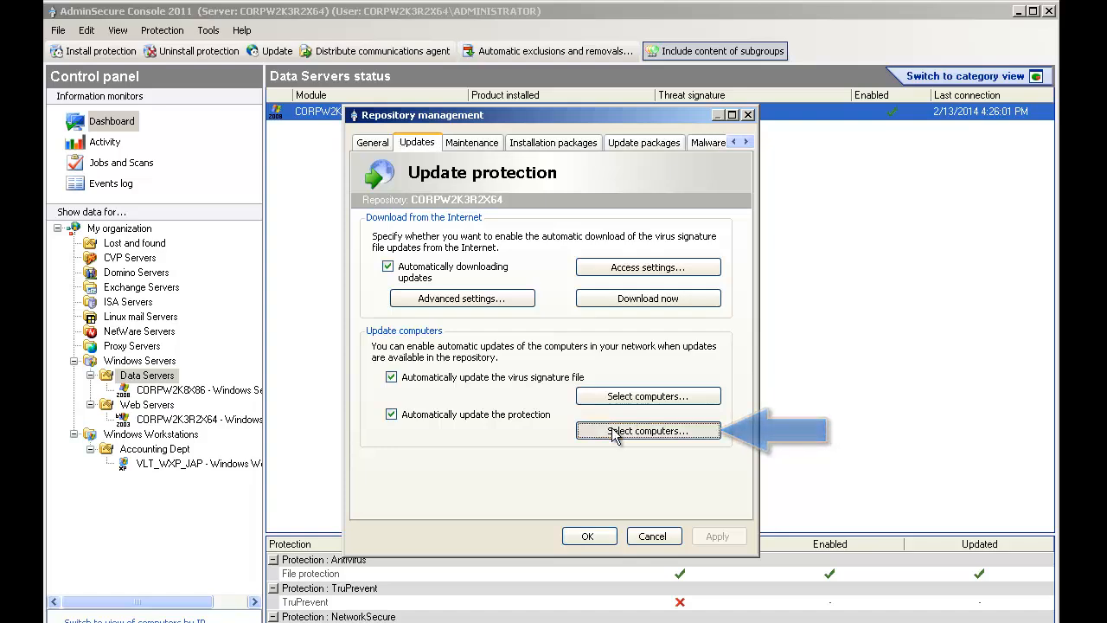
Untick CORPW2K3R2X64 under Web Servers in the automatic-update computer selection
click(648, 431)
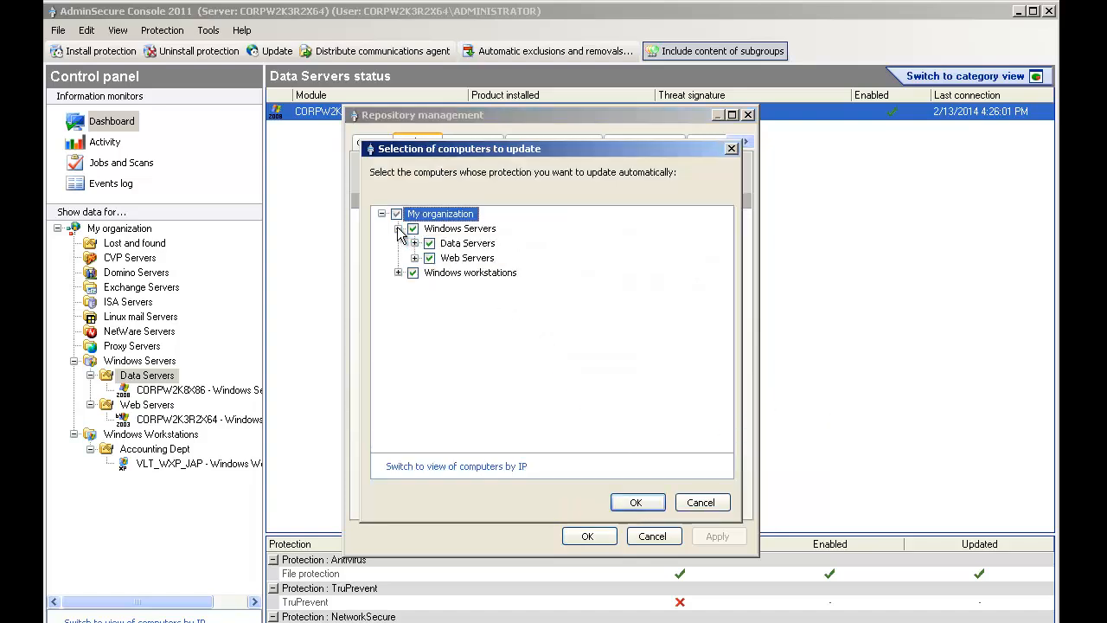
click(416, 258)
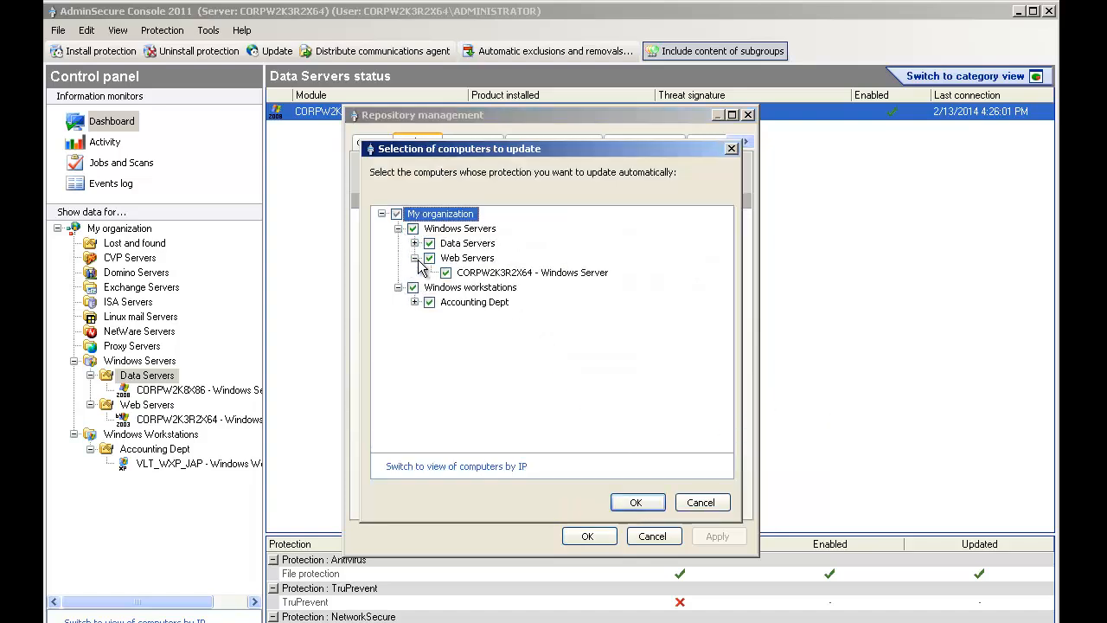
click(445, 273)
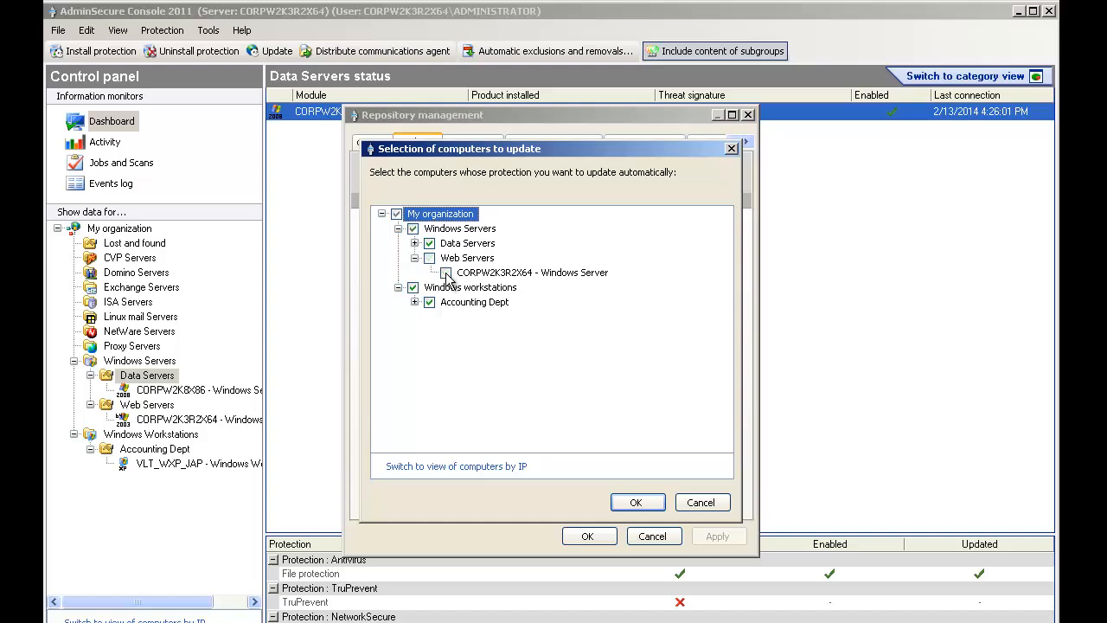
click(446, 272)
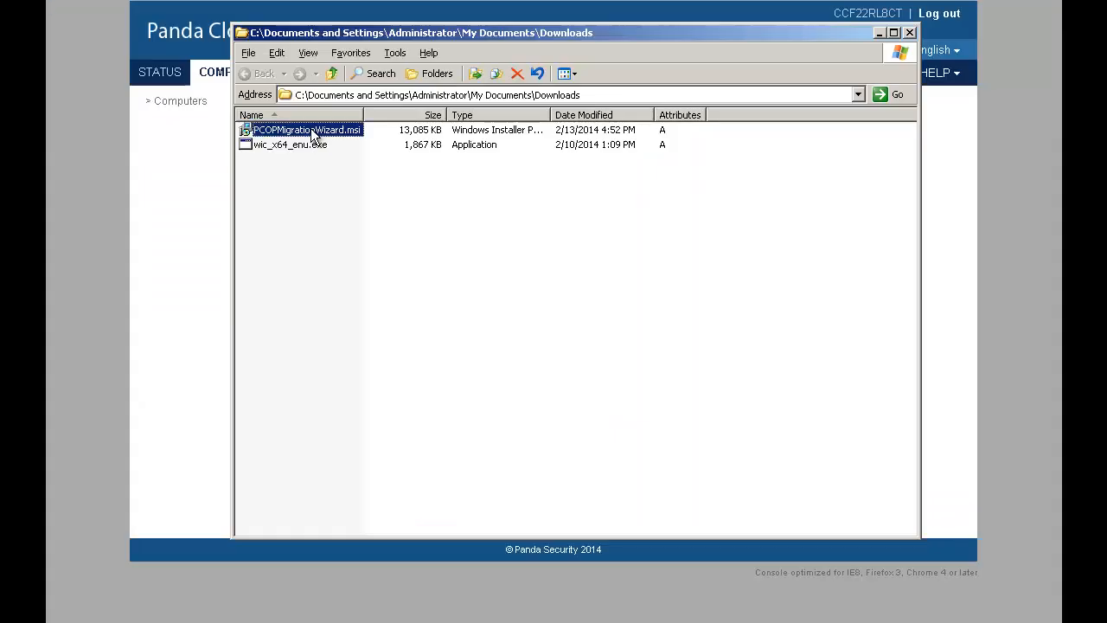
Install PCOPMigrationWizard.msi with default settings and launch the migration wizard
double_click(302, 130)
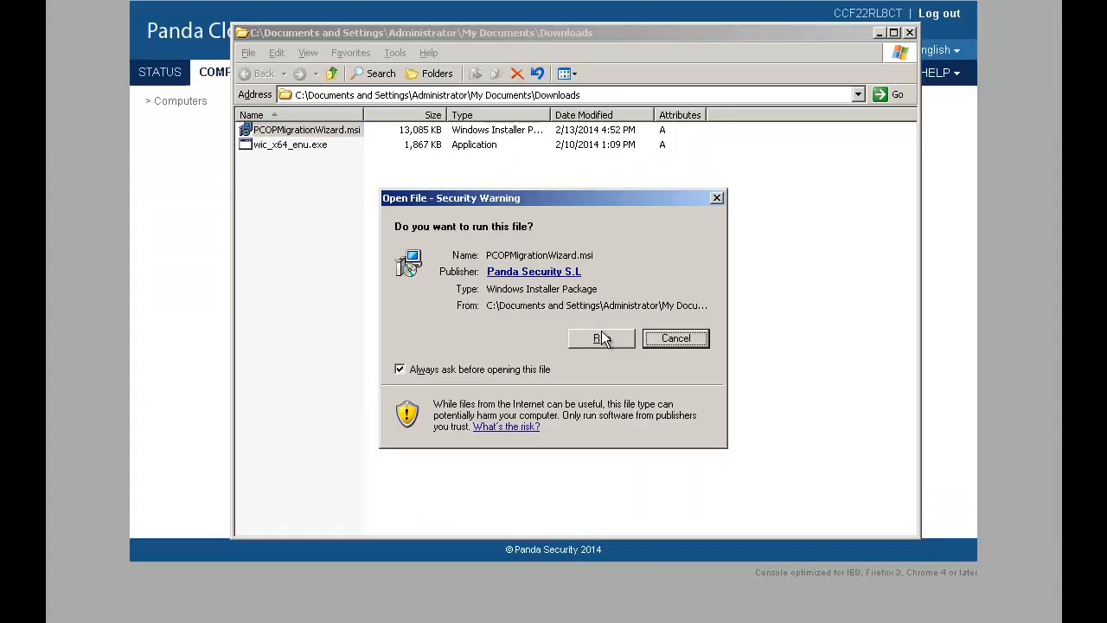
click(601, 338)
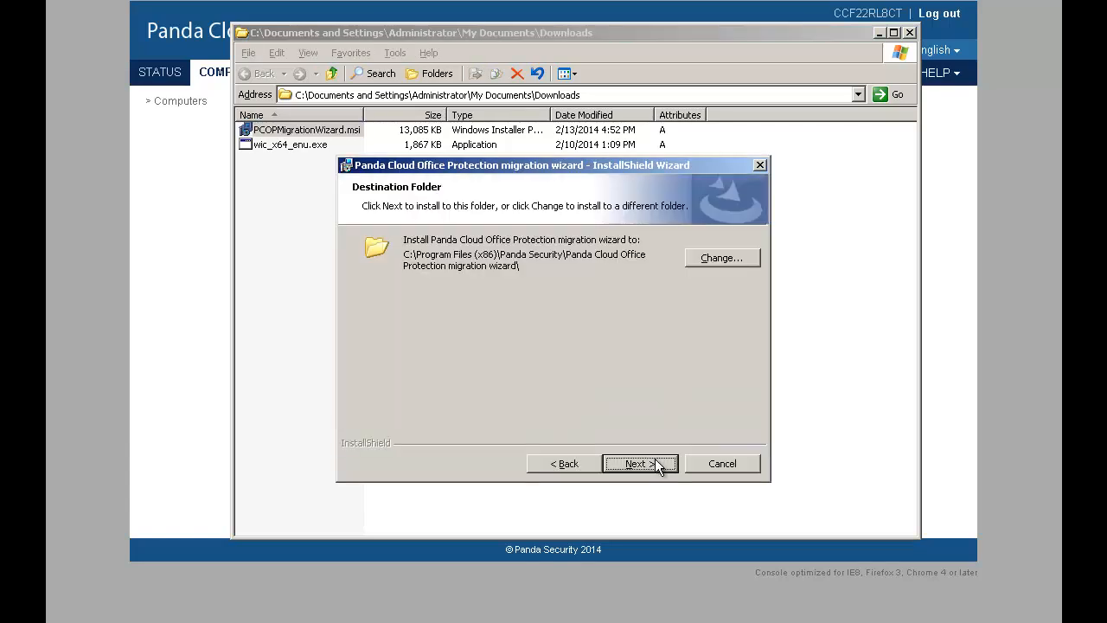
click(639, 464)
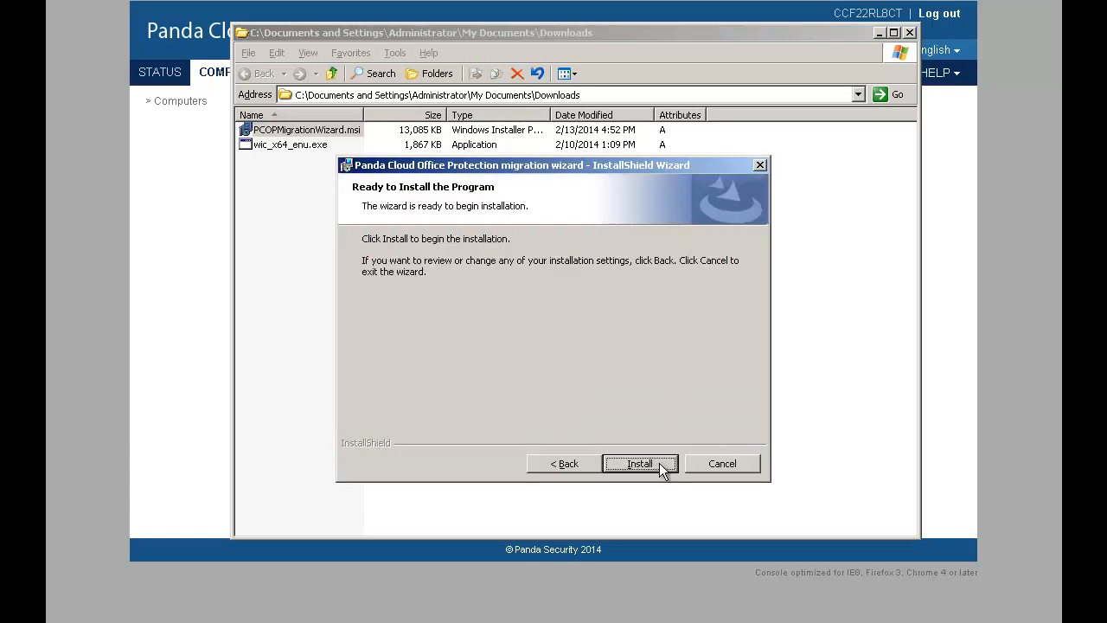
click(639, 463)
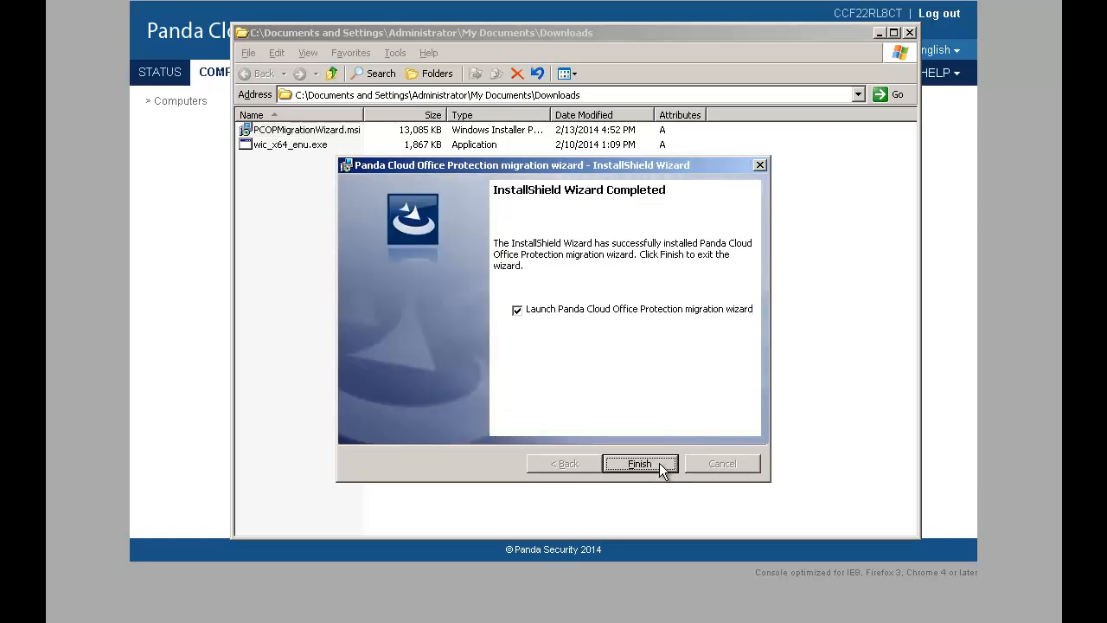
click(641, 464)
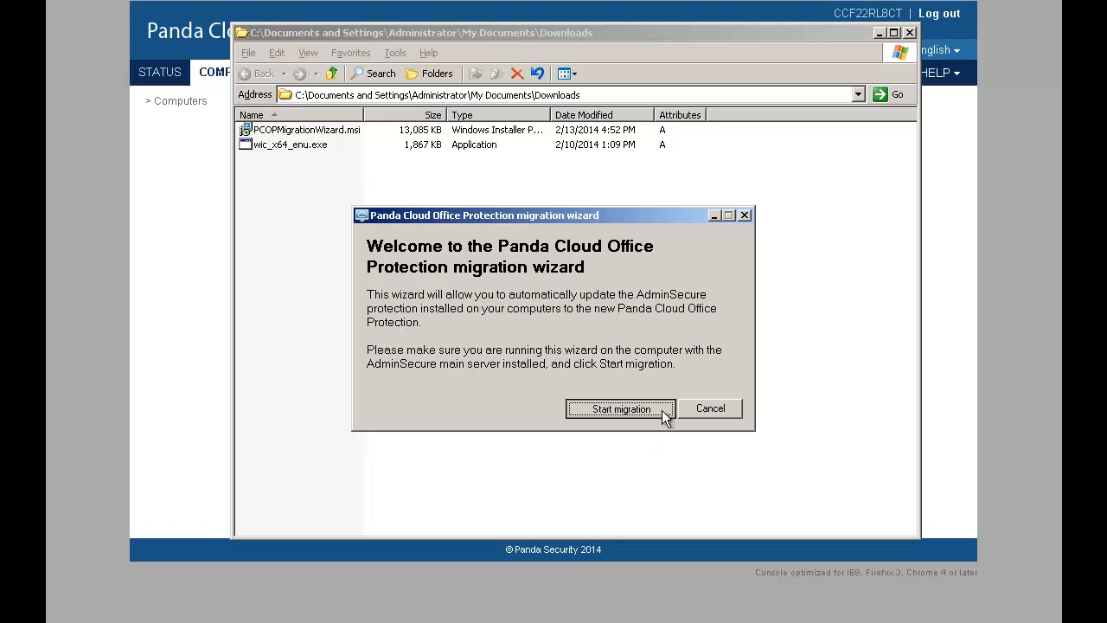
Start migrating AdminSecure protection and let the wizard launch the upgrade program
click(619, 408)
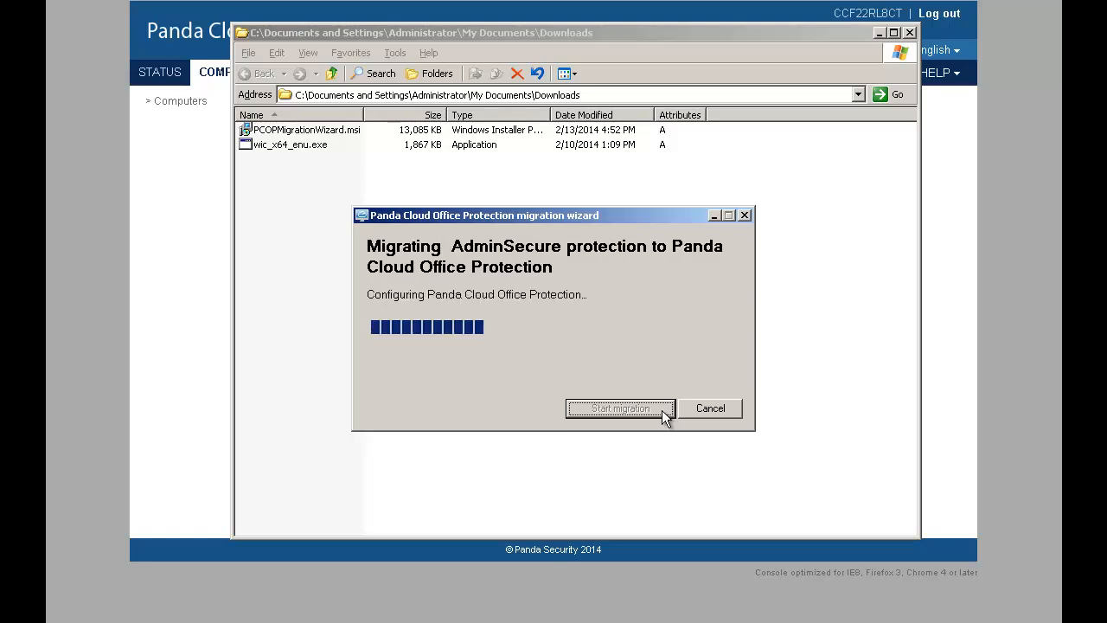
click(618, 408)
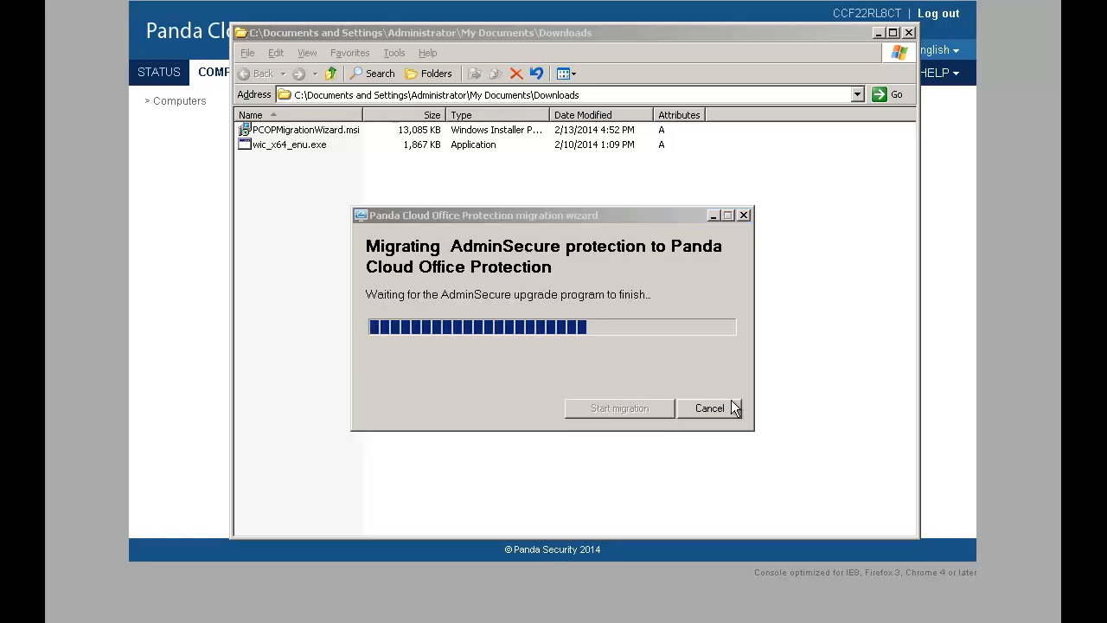
mouse_move(650, 371)
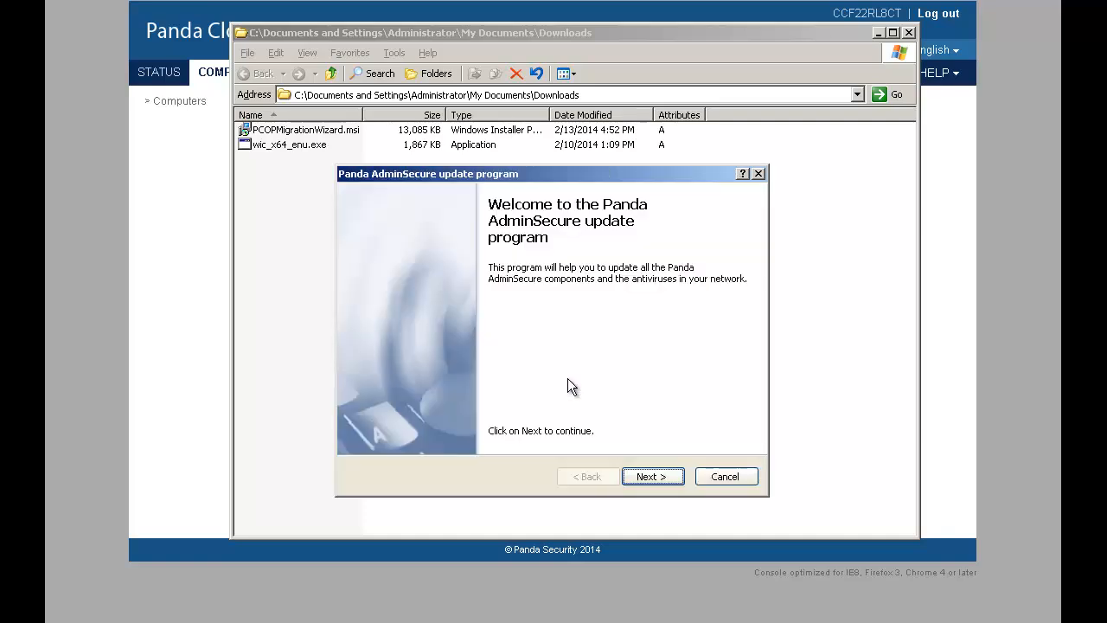
Update with all checked repository packages, confirming the TruPrevent warning with Yes
click(653, 475)
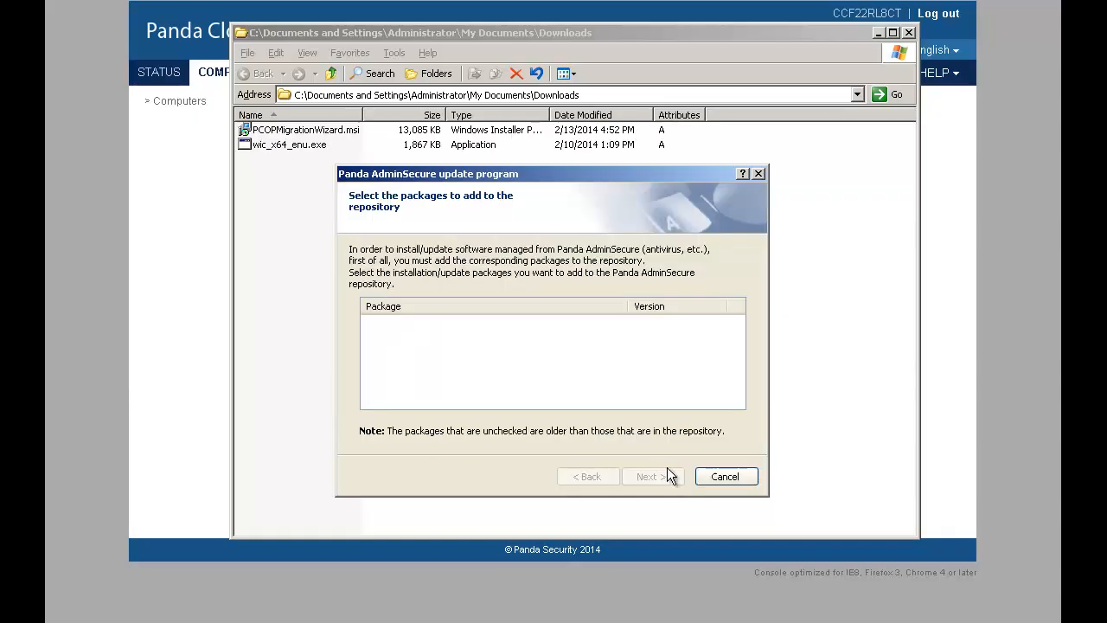
click(651, 476)
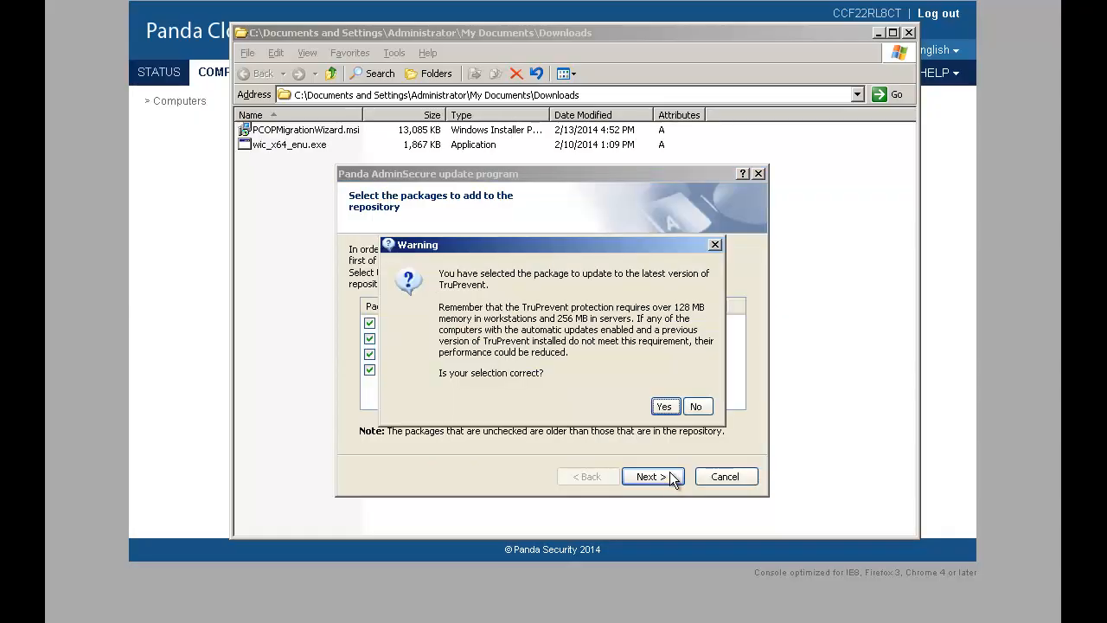
click(664, 406)
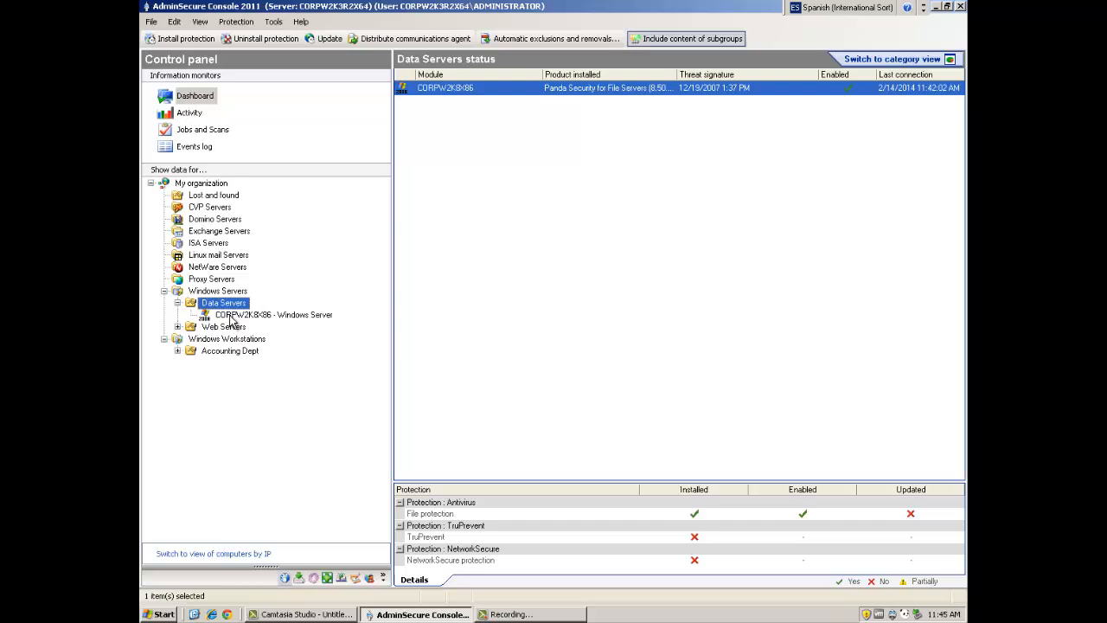
Check CORPW2K8X86's status, then view migrated groups on the Cloud Settings tab
click(273, 314)
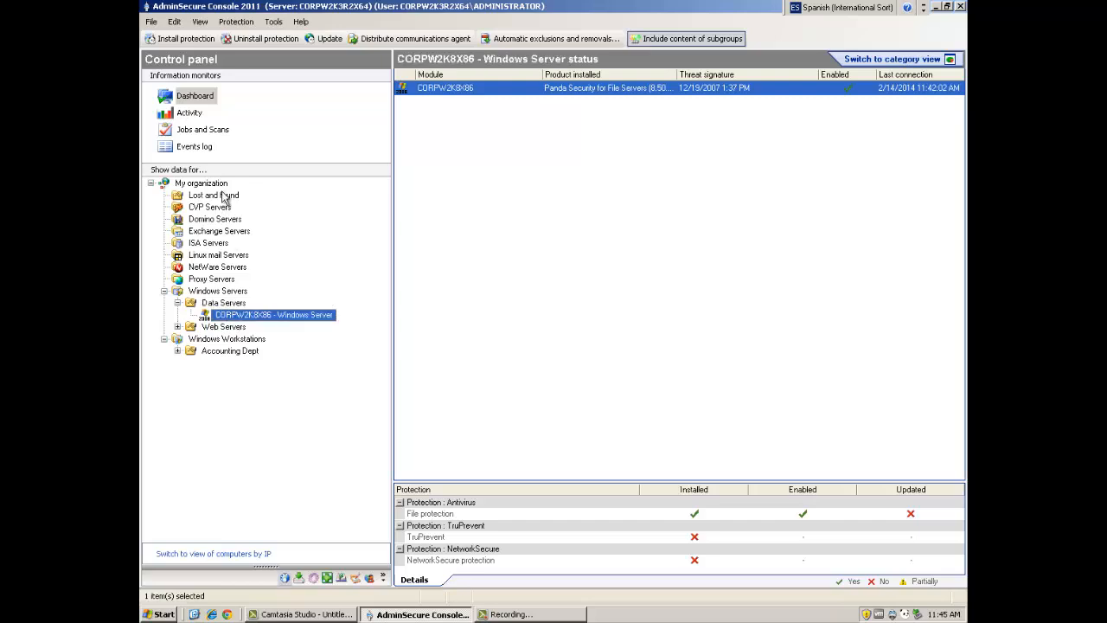
click(200, 183)
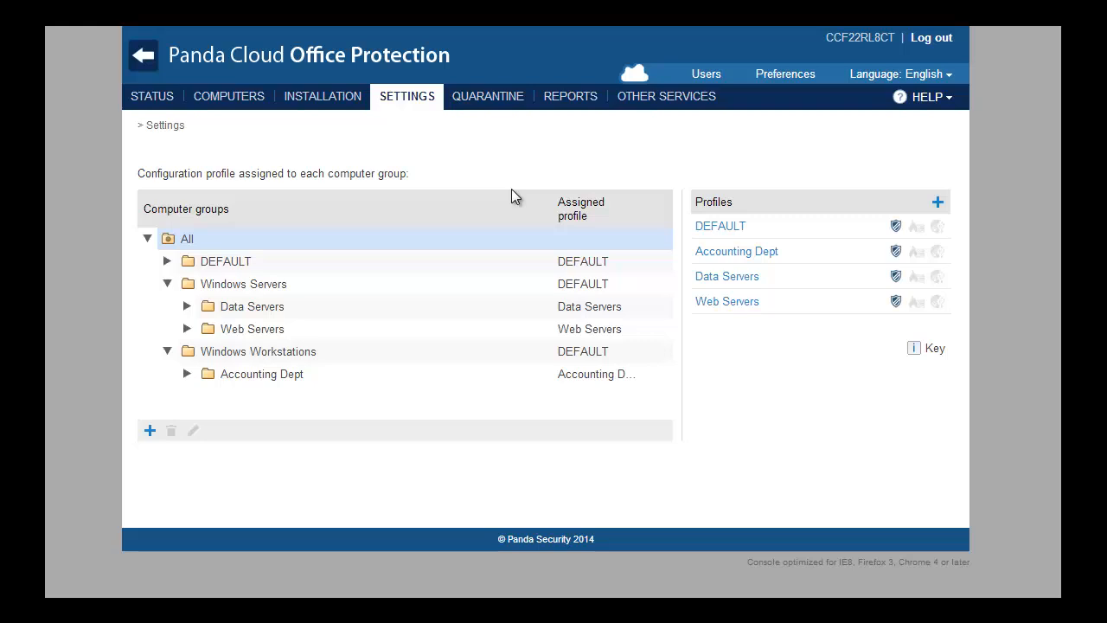
View the unprotected computers: CORPW2K3R2X64, CORPW2K8X86 and VLT_WXP_JAP
click(229, 96)
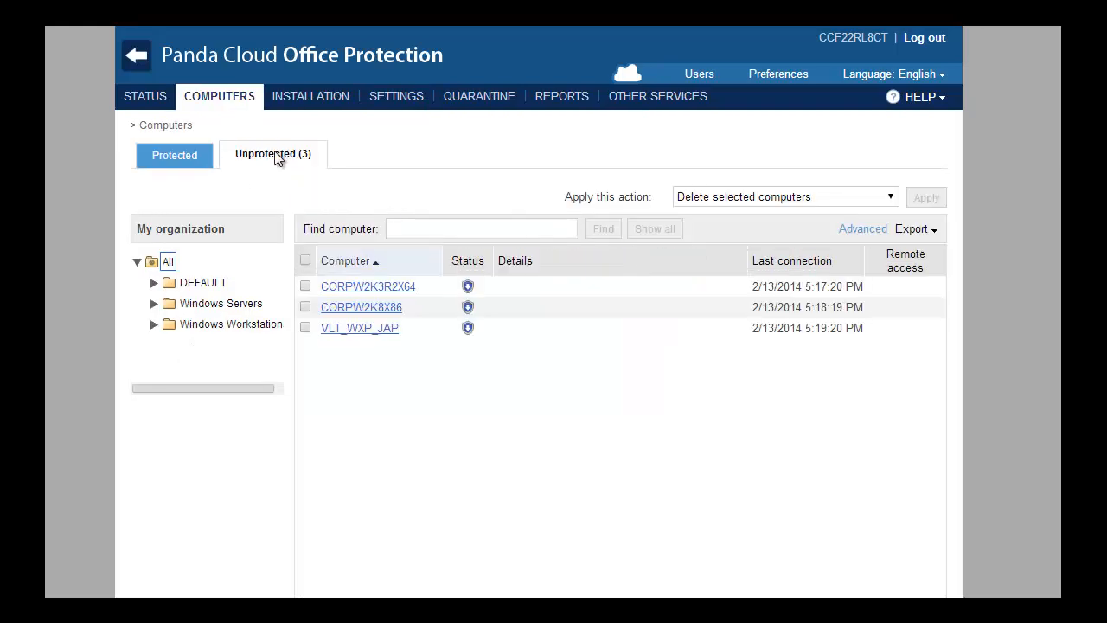
mouse_move(433, 159)
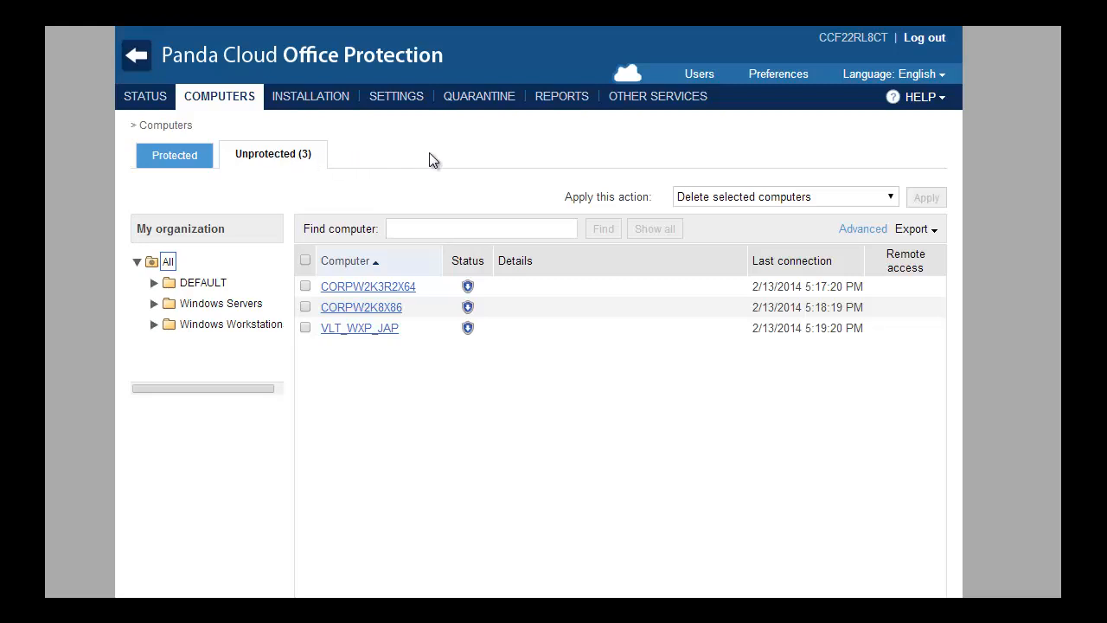
mouse_move(503, 159)
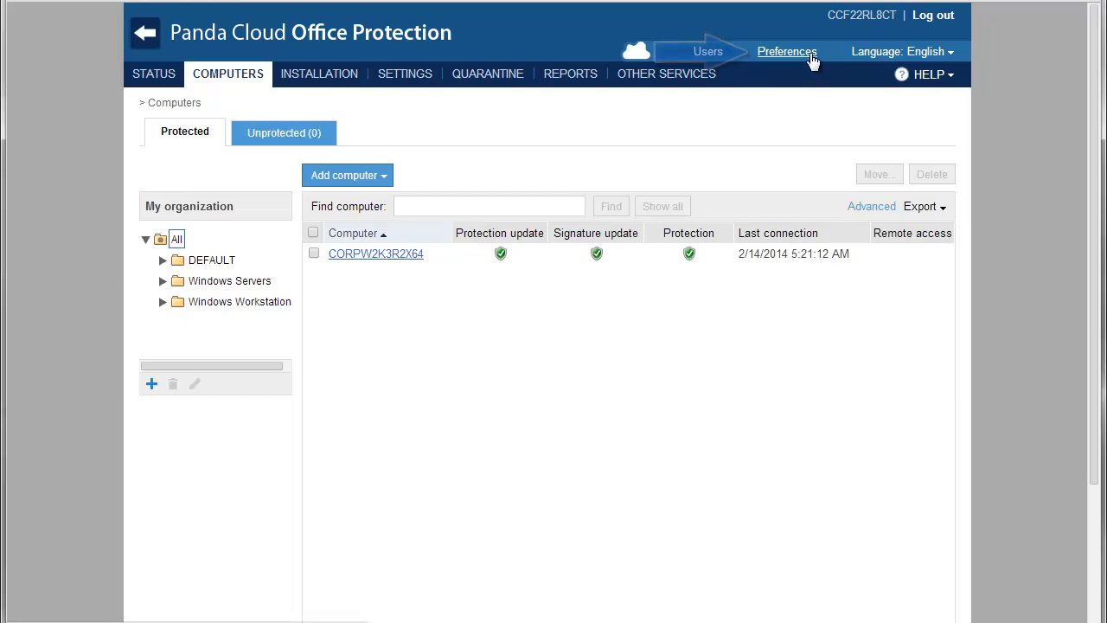
Review the Preferences computer blacklist excluding CORPW2K8X86 and VLT_WXP_JAP for exceeded licenses
click(787, 51)
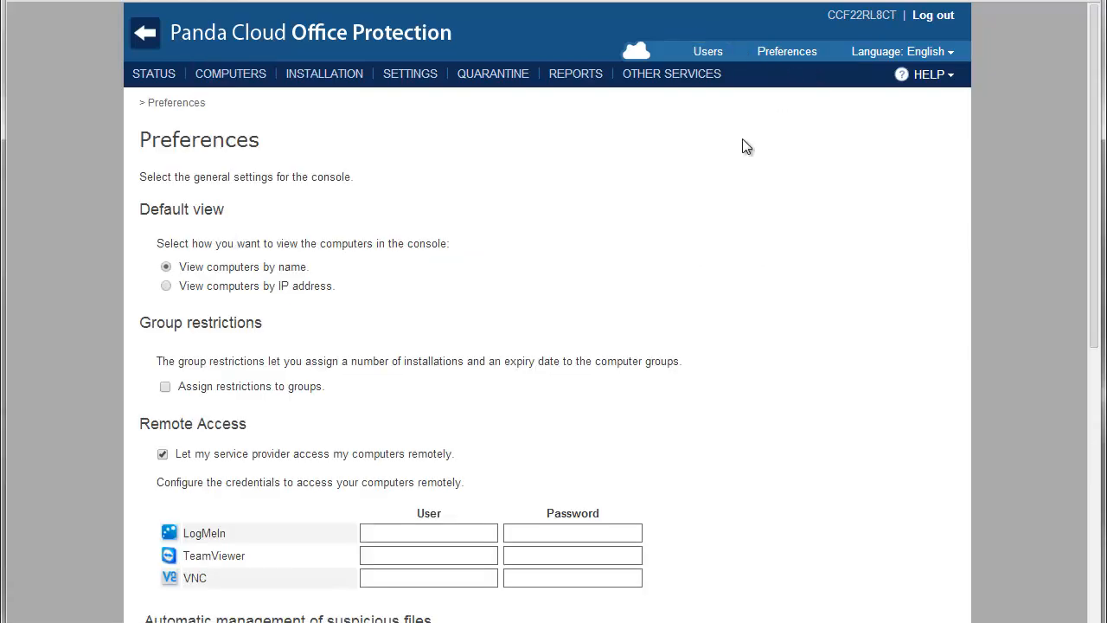
scroll(down, 3)
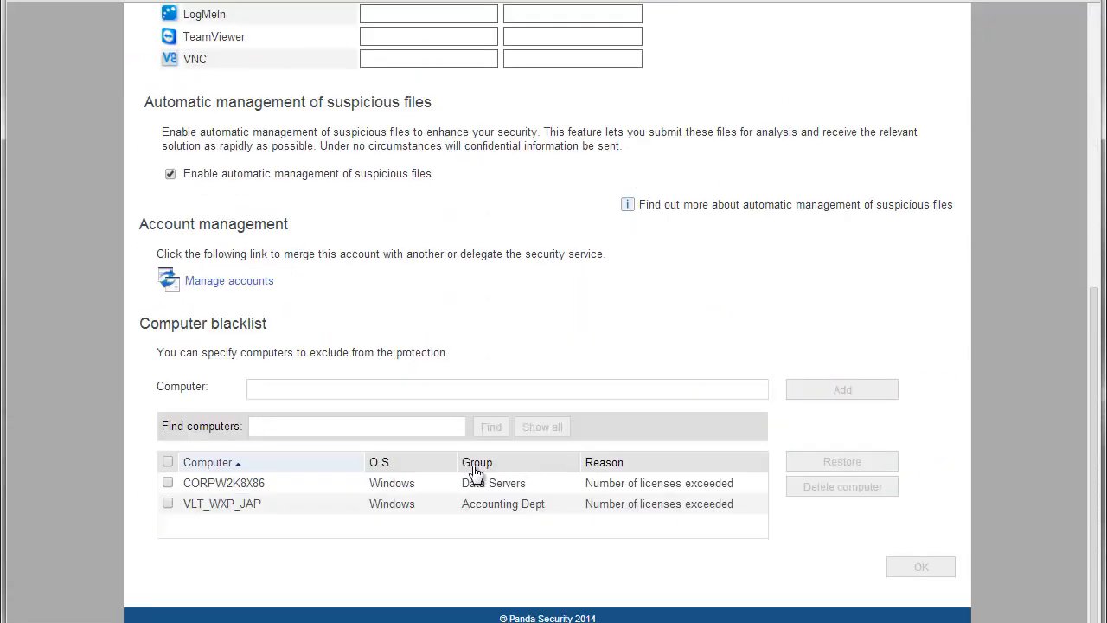
click(168, 483)
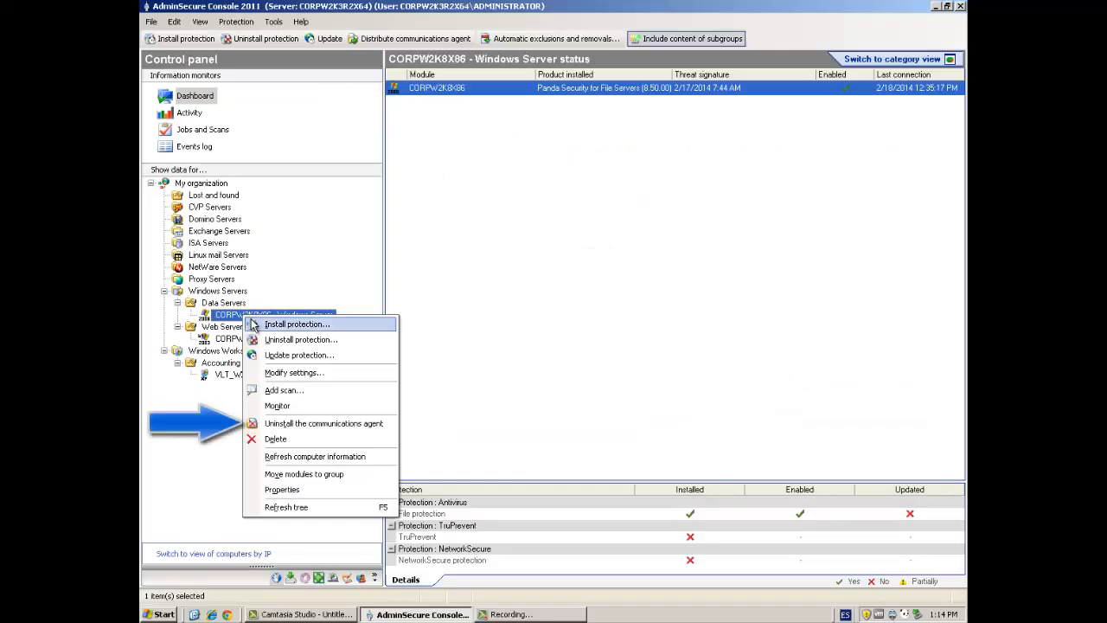
mouse_move(325, 423)
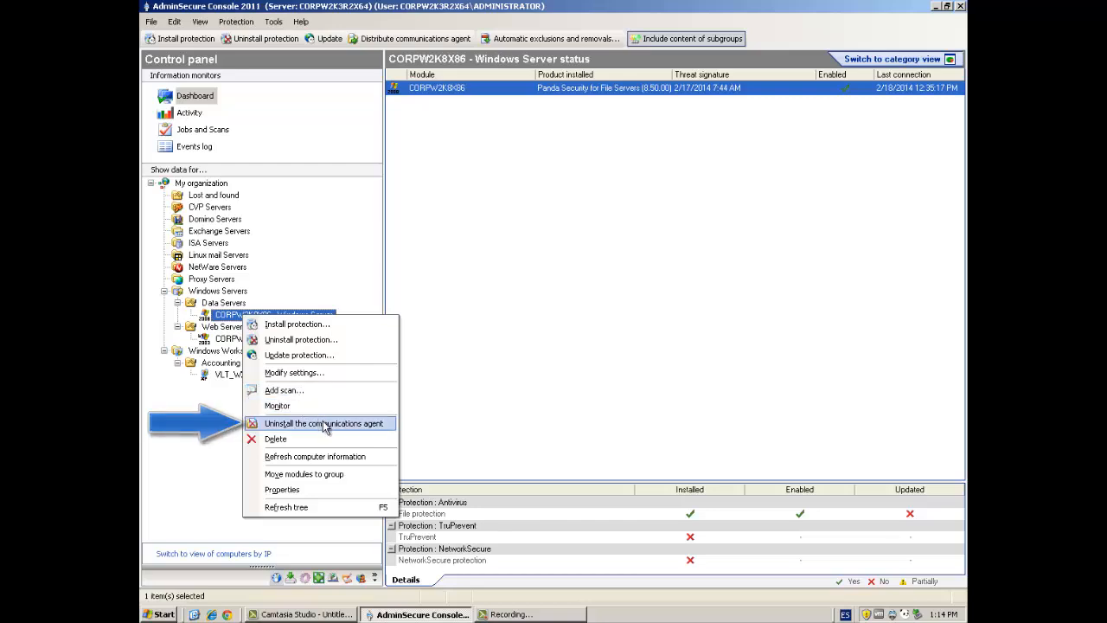